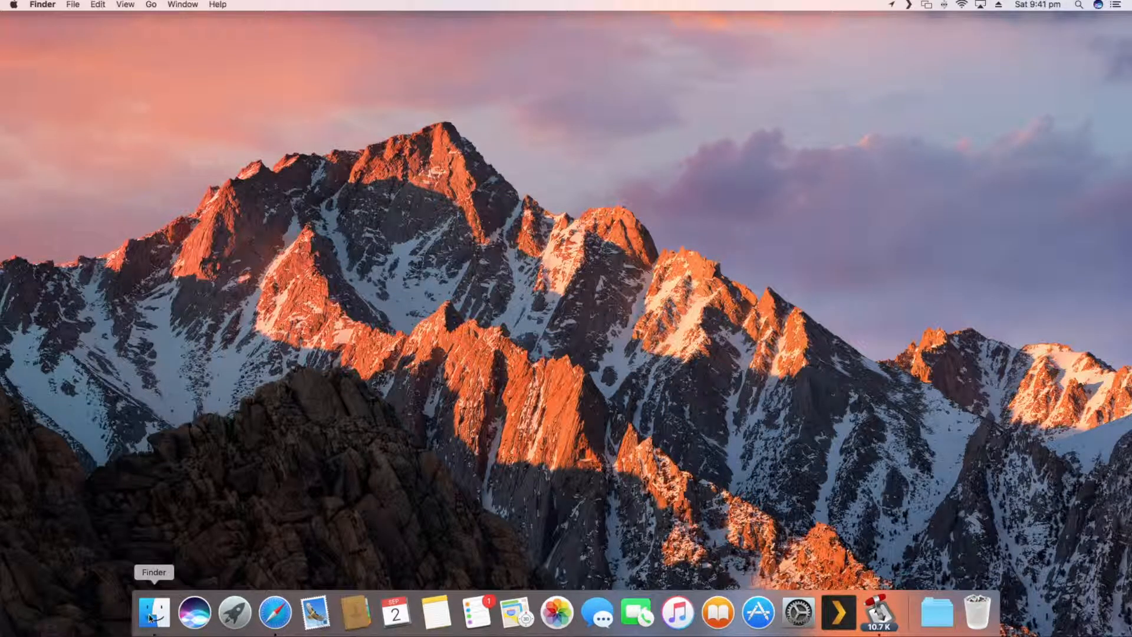
- Launch the Server app from the Applications folder in a new Finder window
{"action": "left_click", "coordinate": [154, 619]}
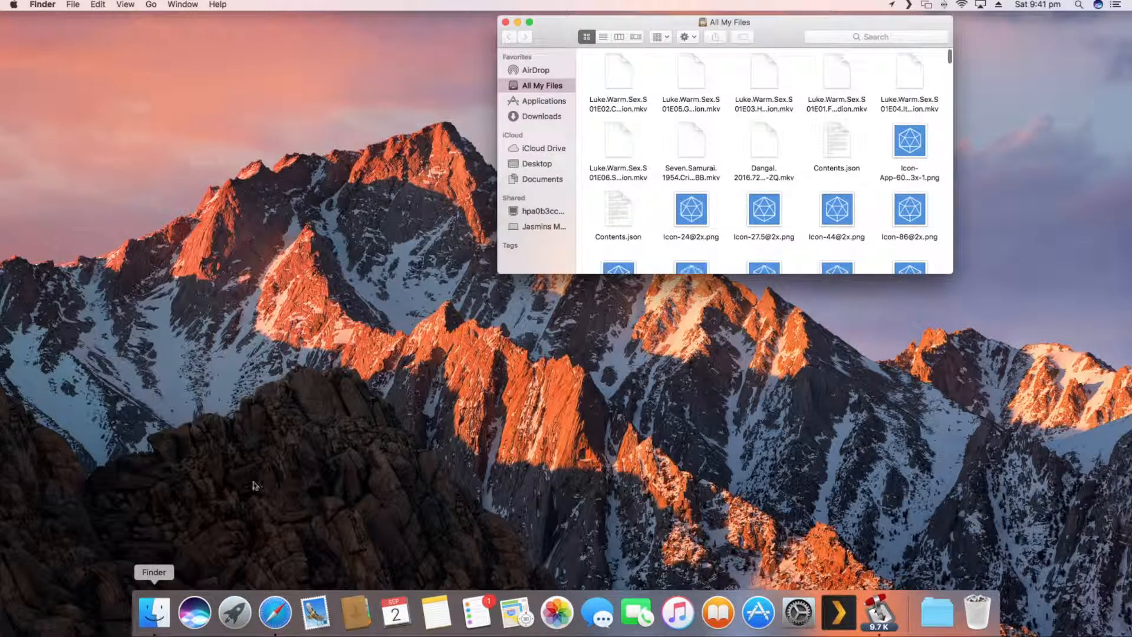
{"action": "left_click", "coordinate": [542, 101]}
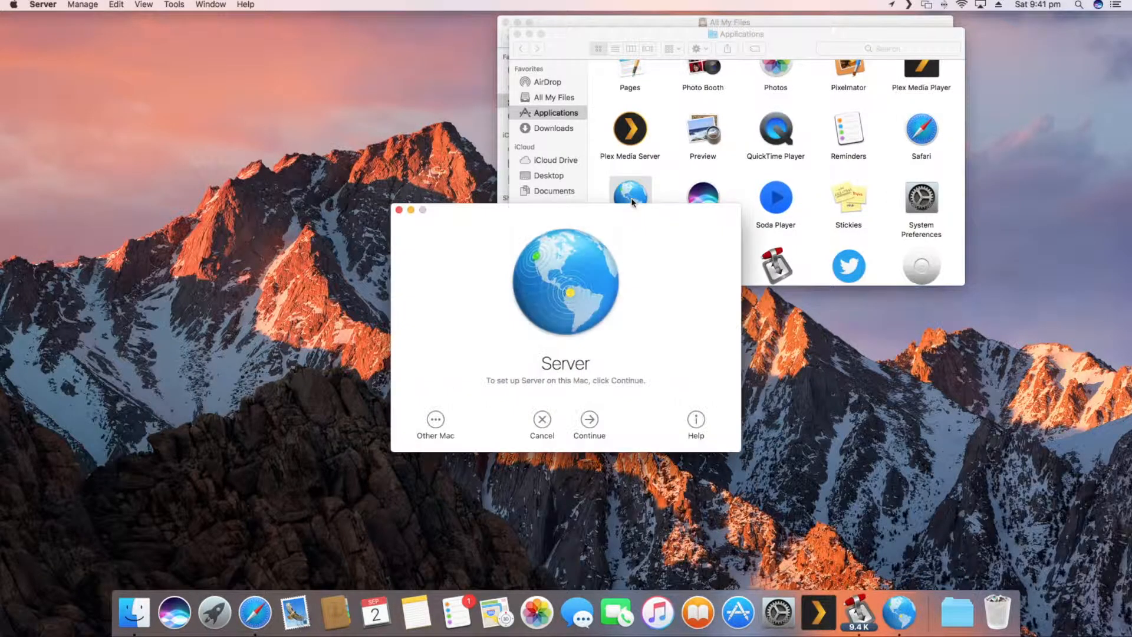
{"action": "mouse_move", "coordinate": [594, 406]}
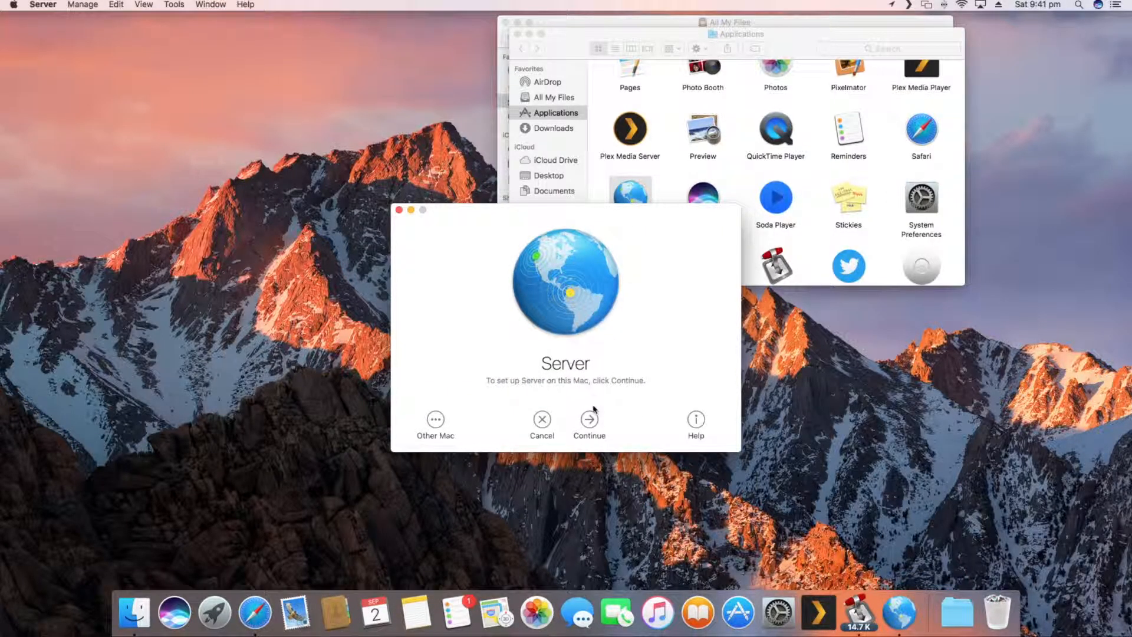
- Continue server setup on this Mac and agree to the software license terms
{"action": "left_click", "coordinate": [590, 420]}
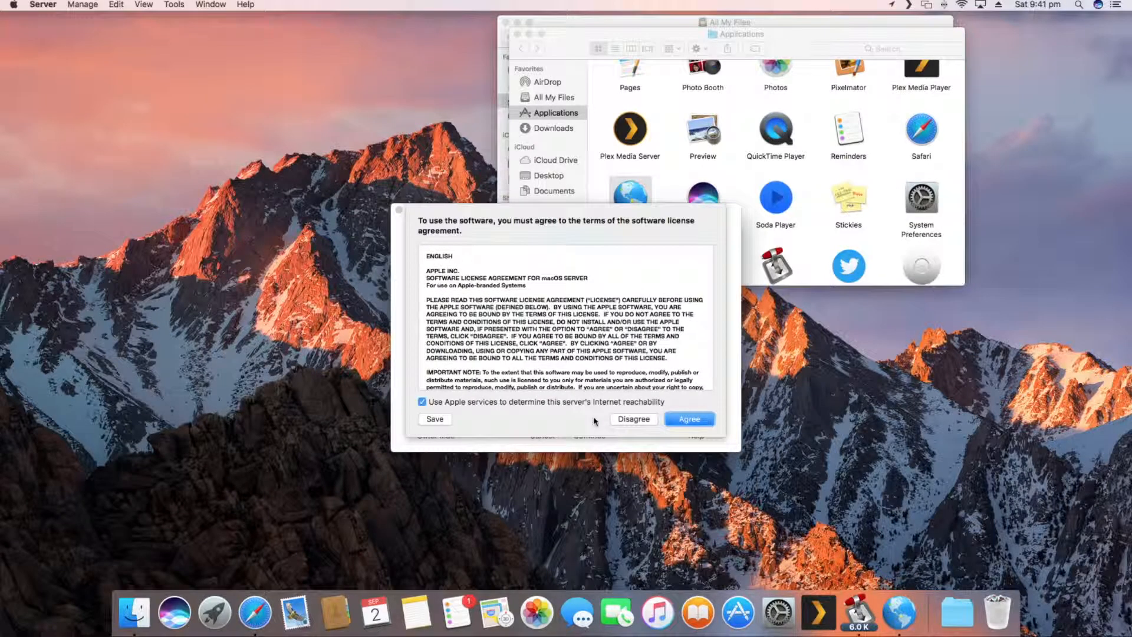
{"action": "left_click", "coordinate": [689, 419]}
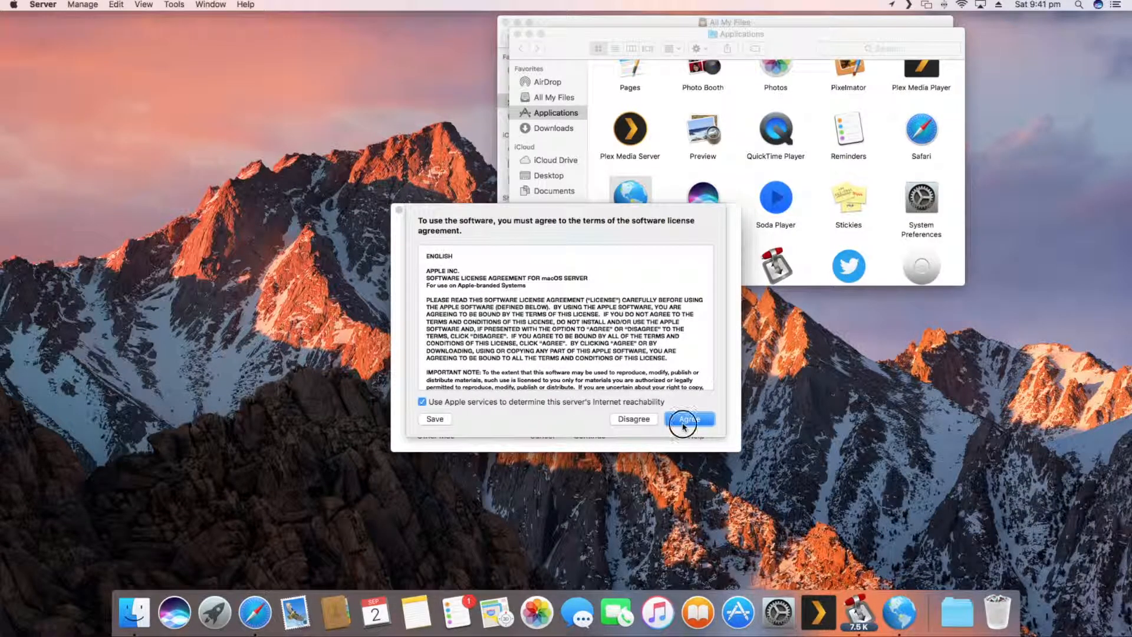
{"action": "left_click", "coordinate": [686, 419]}
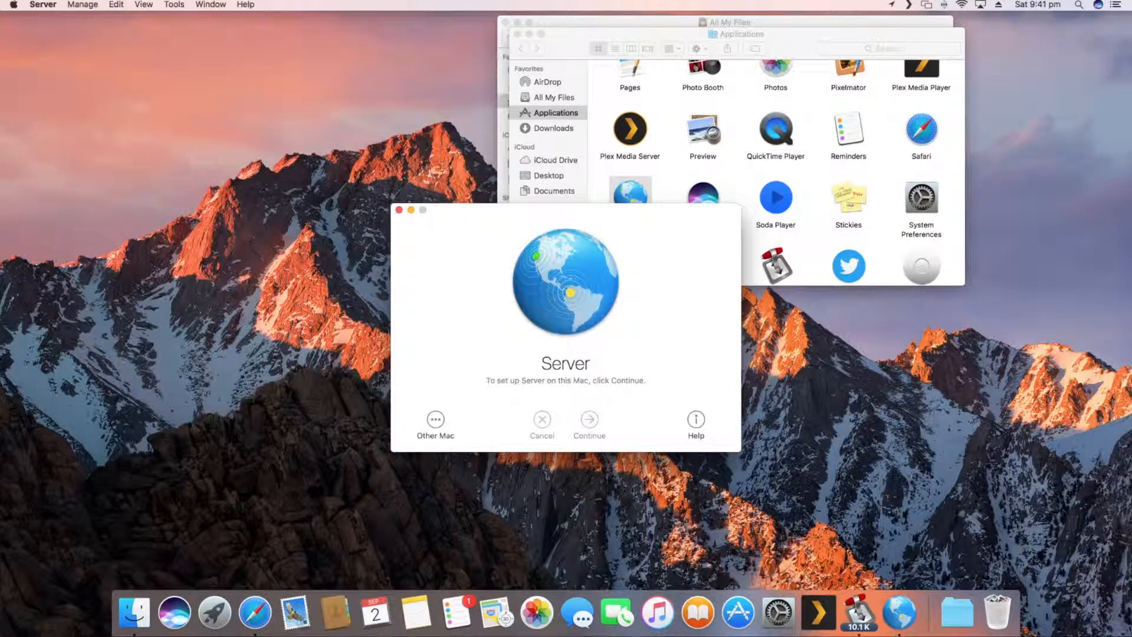
{"action": "left_click", "coordinate": [590, 419]}
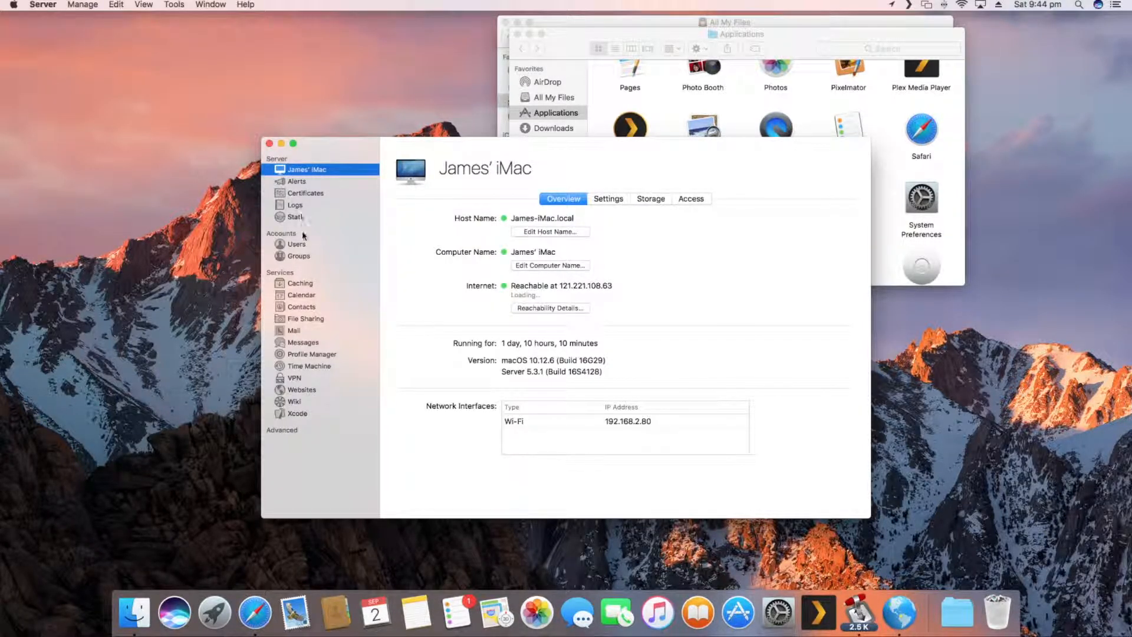
- Turn the Caching service ON so it is available to local-network devices, then review its permissions
{"action": "left_click", "coordinate": [299, 283]}
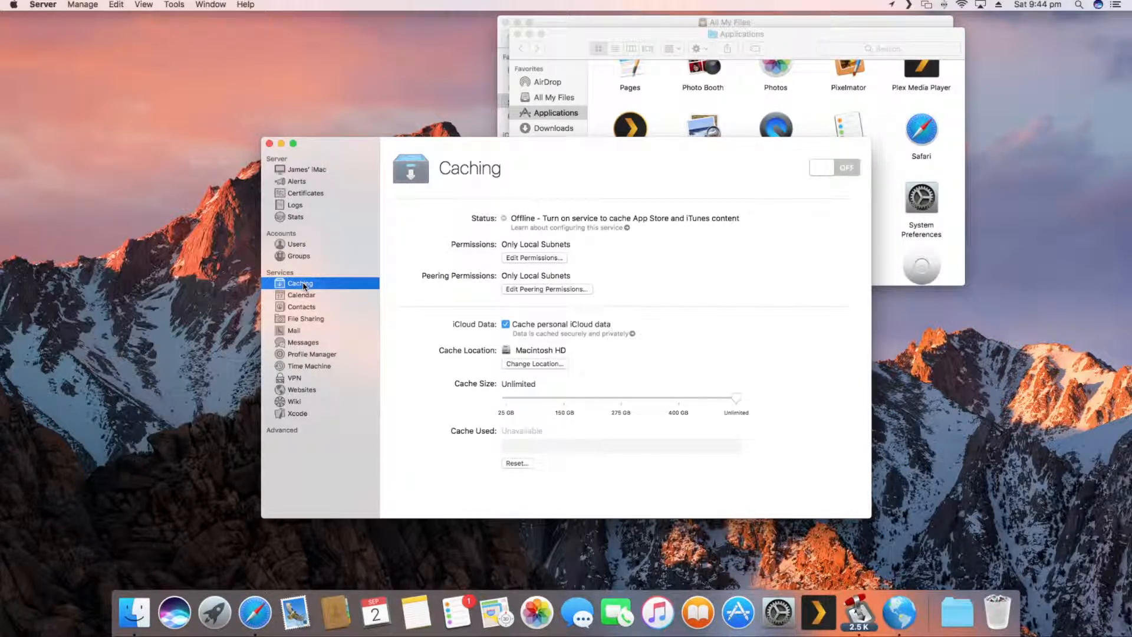
{"action": "left_click", "coordinate": [834, 167]}
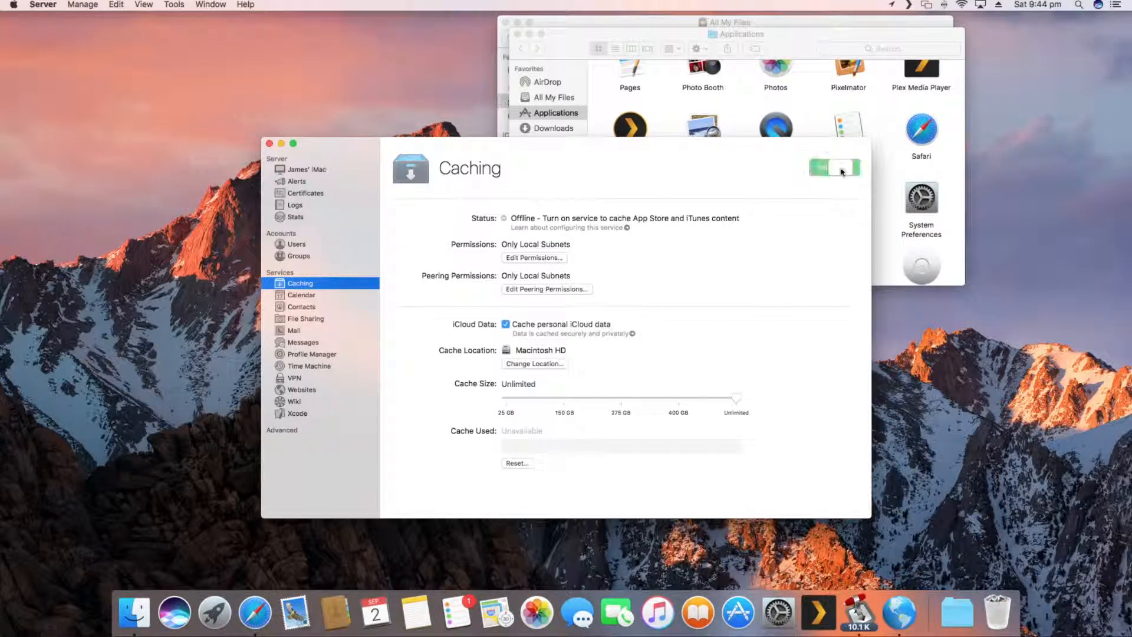
{"action": "left_click", "coordinate": [841, 168]}
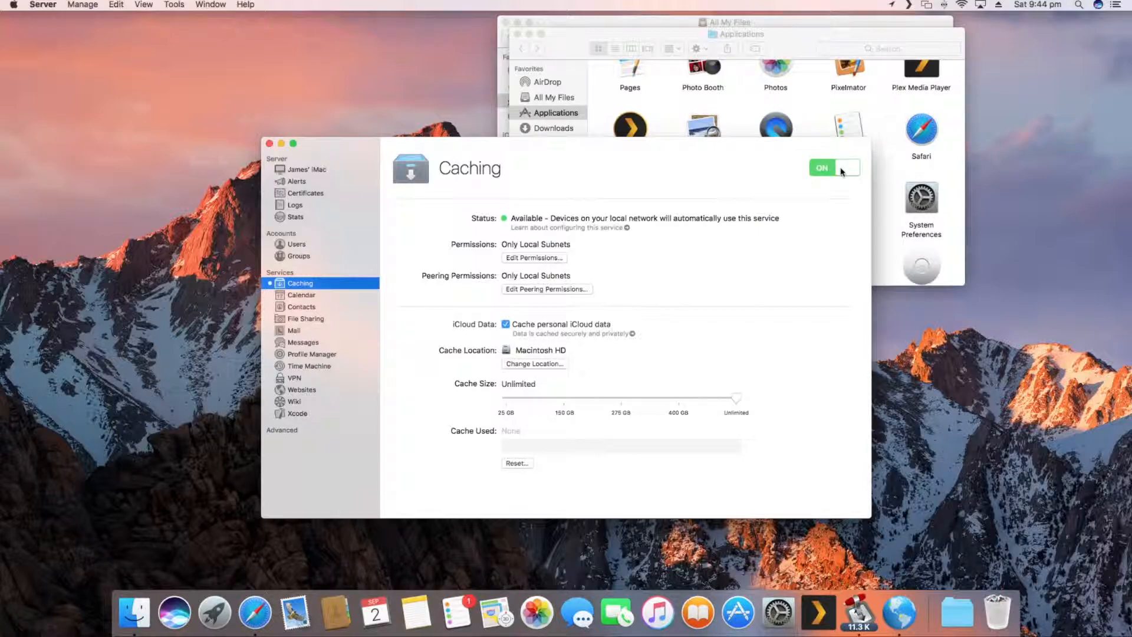
{"action": "left_click", "coordinate": [534, 257]}
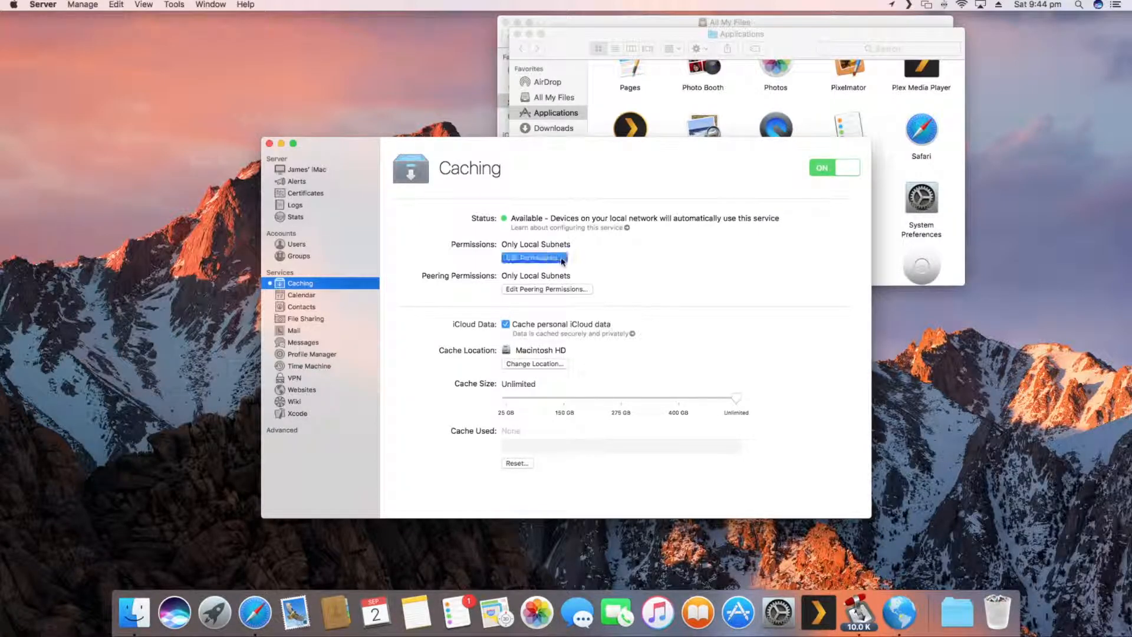
{"action": "left_click", "coordinate": [535, 256]}
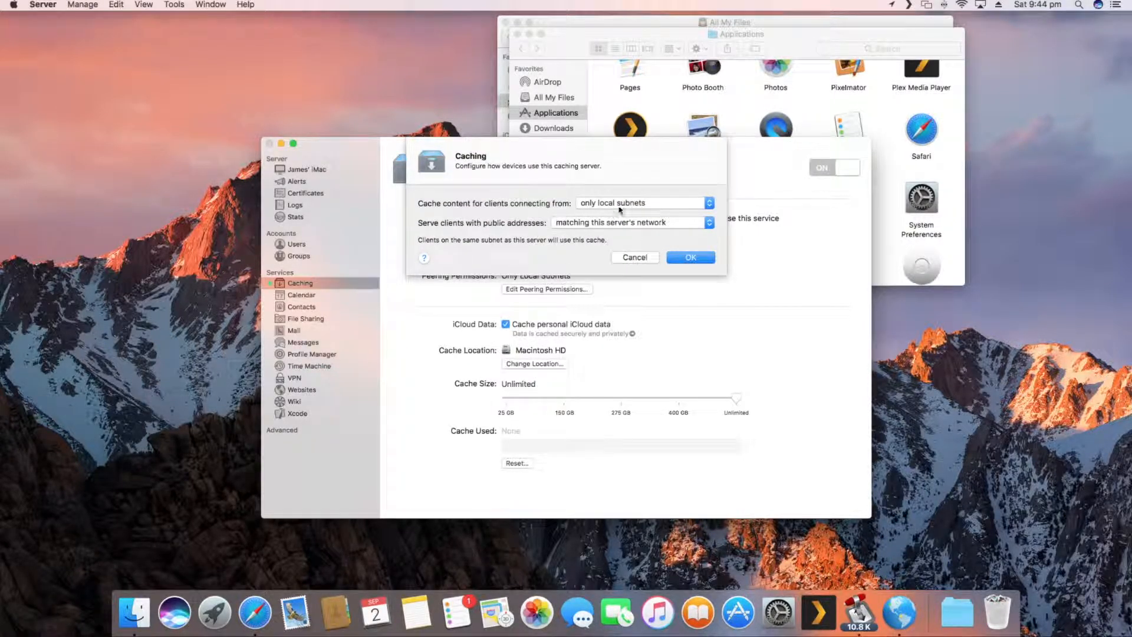
{"action": "left_click", "coordinate": [644, 203]}
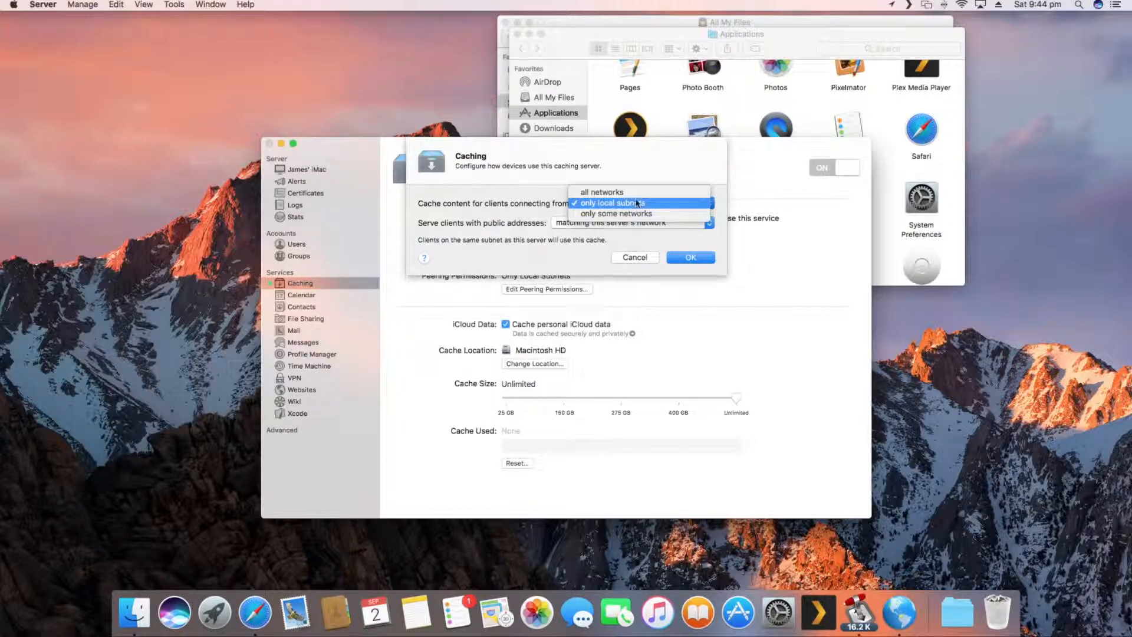
{"action": "left_click", "coordinate": [619, 202]}
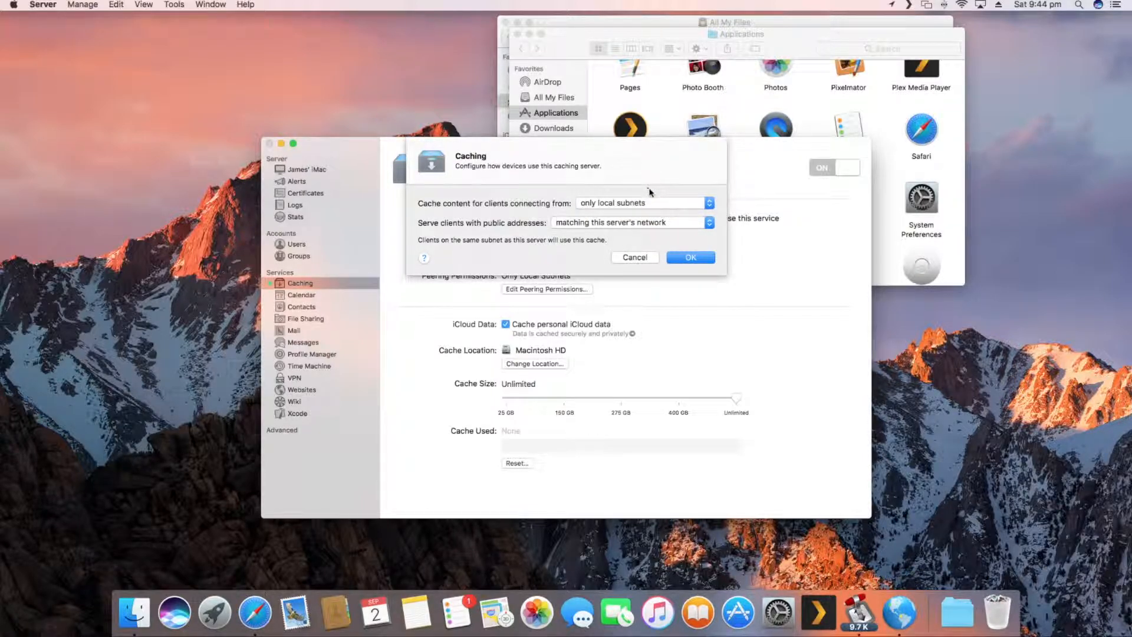
{"action": "left_click", "coordinate": [631, 221]}
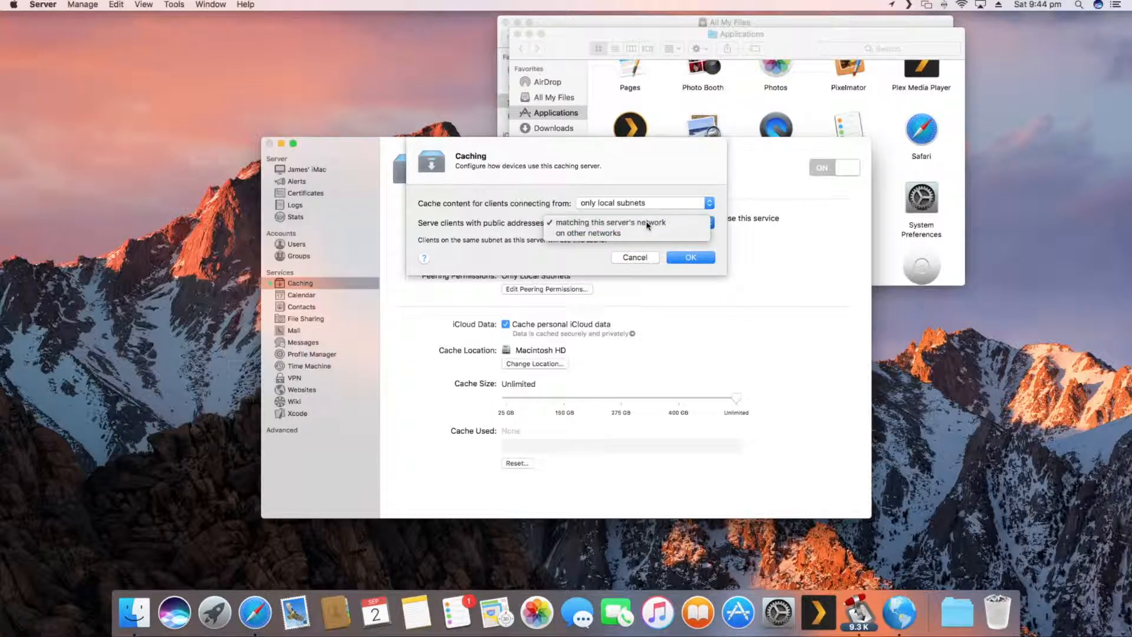
{"action": "left_click", "coordinate": [690, 257]}
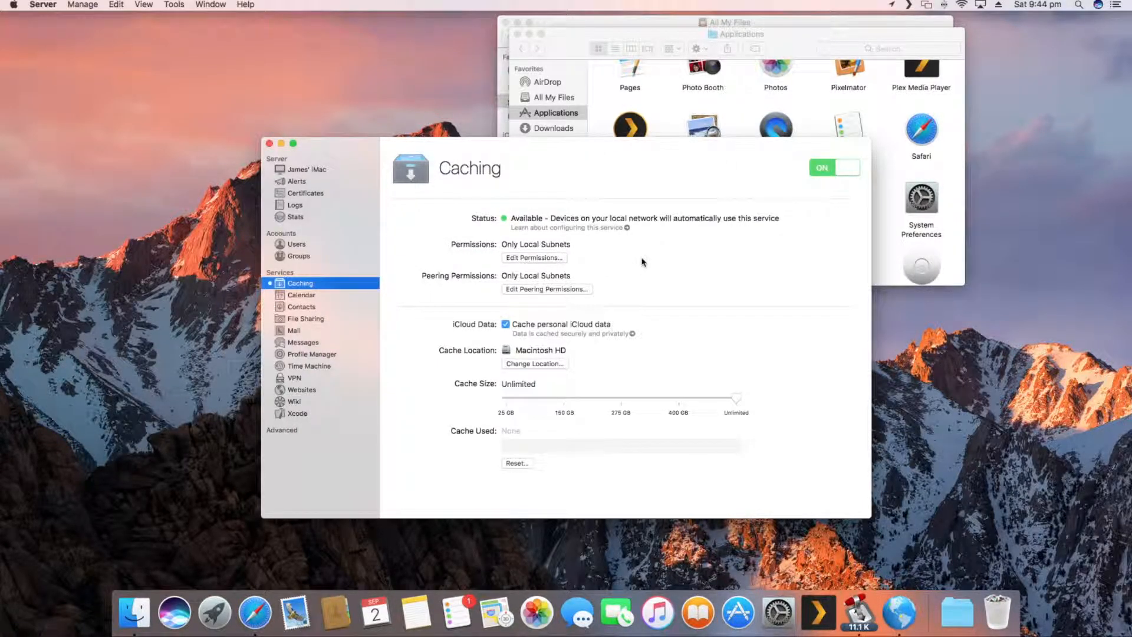
{"action": "left_click", "coordinate": [834, 168]}
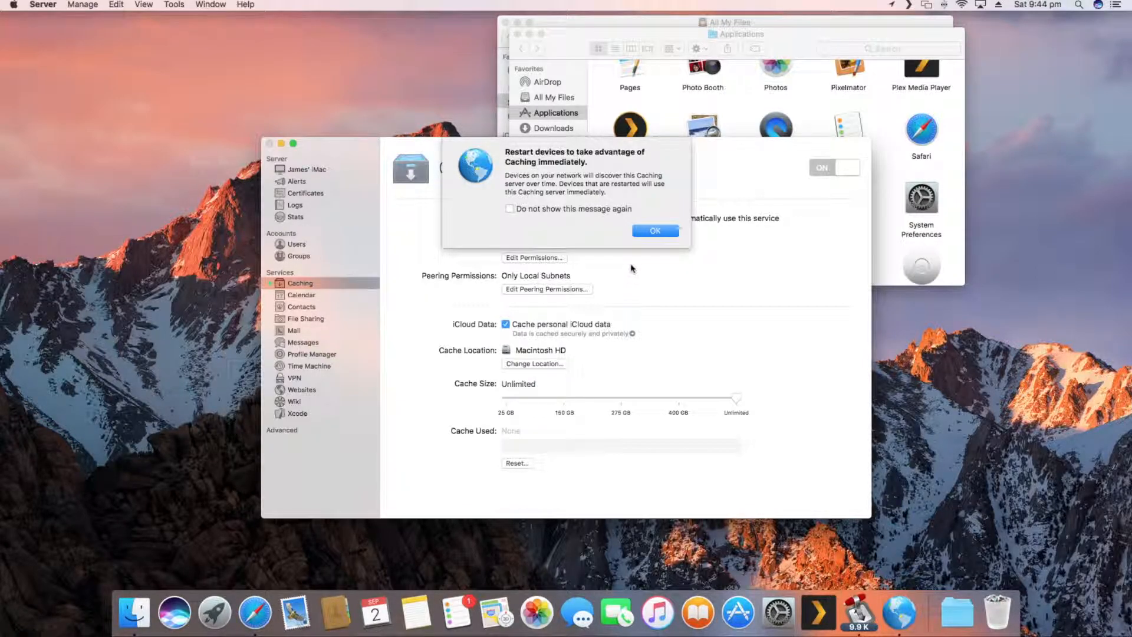
{"action": "left_click", "coordinate": [655, 231]}
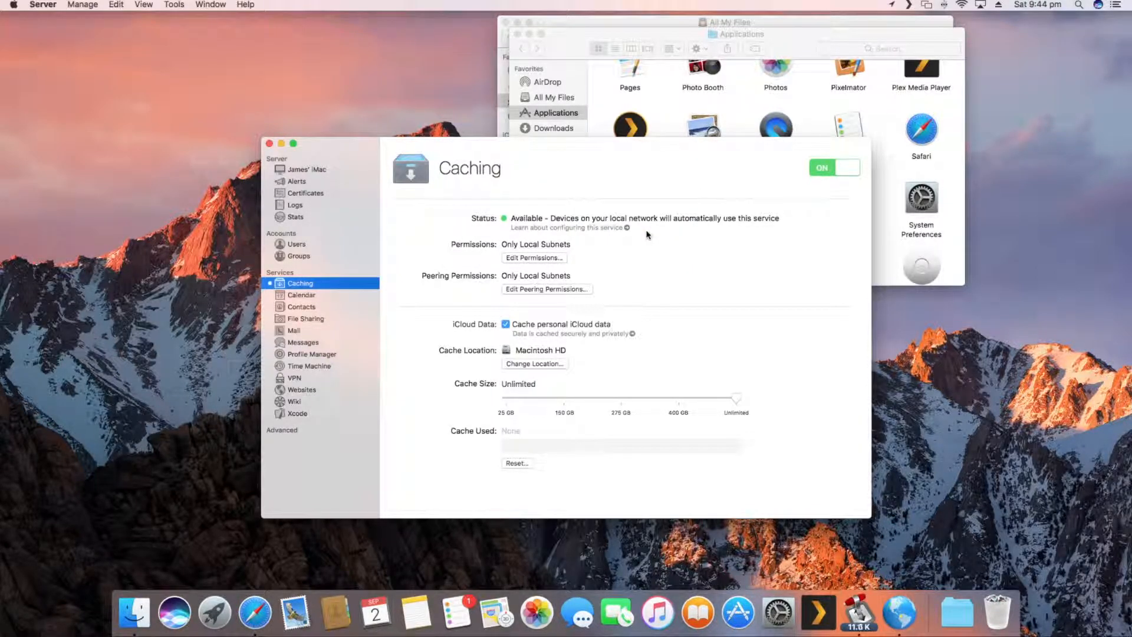
{"action": "mouse_move", "coordinate": [610, 373]}
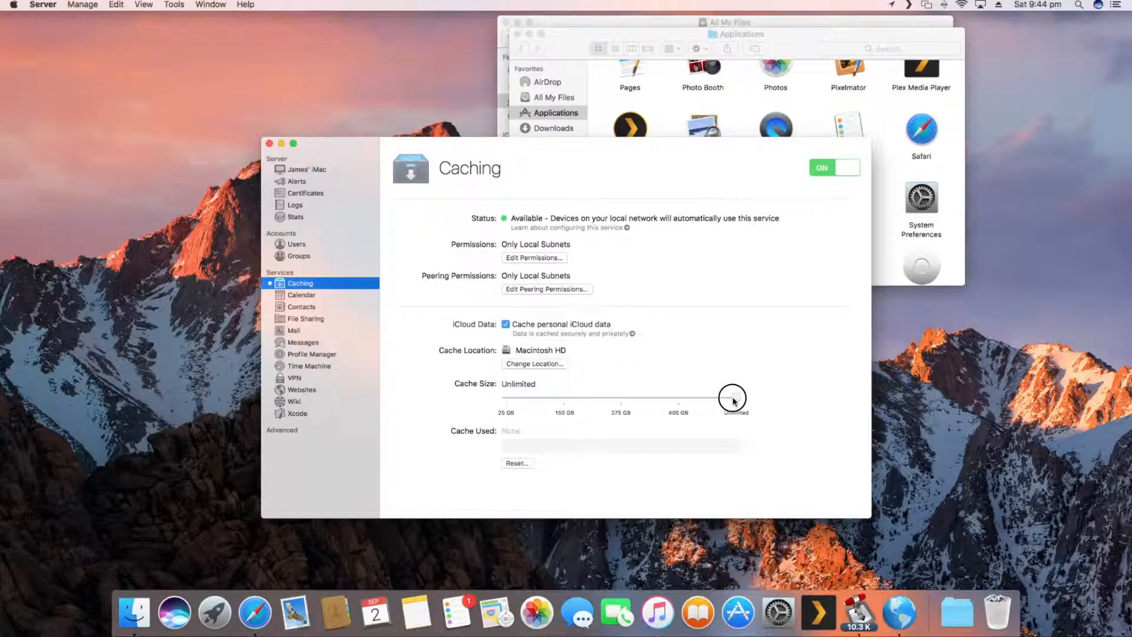
- Drag the Cache Size slider from Unlimited down to a 100 GB limit
{"action": "left_click_drag", "start_coordinate": [732, 398], "coordinate": [609, 400]}
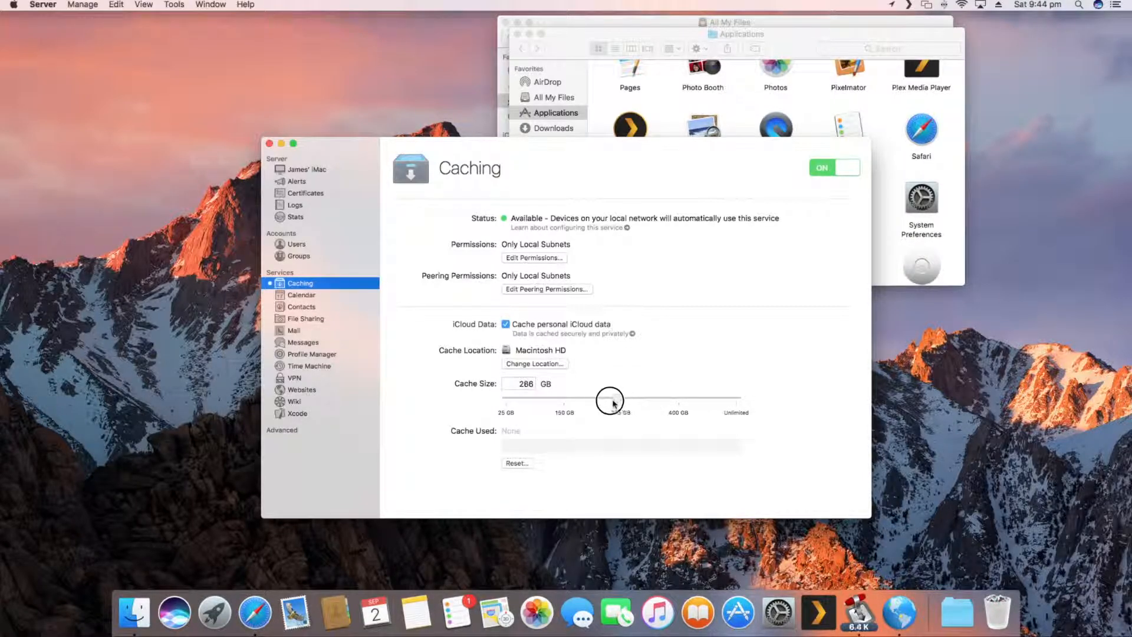
{"action": "left_click_drag", "start_coordinate": [610, 397], "coordinate": [657, 397]}
{"action": "type", "text": "100"}
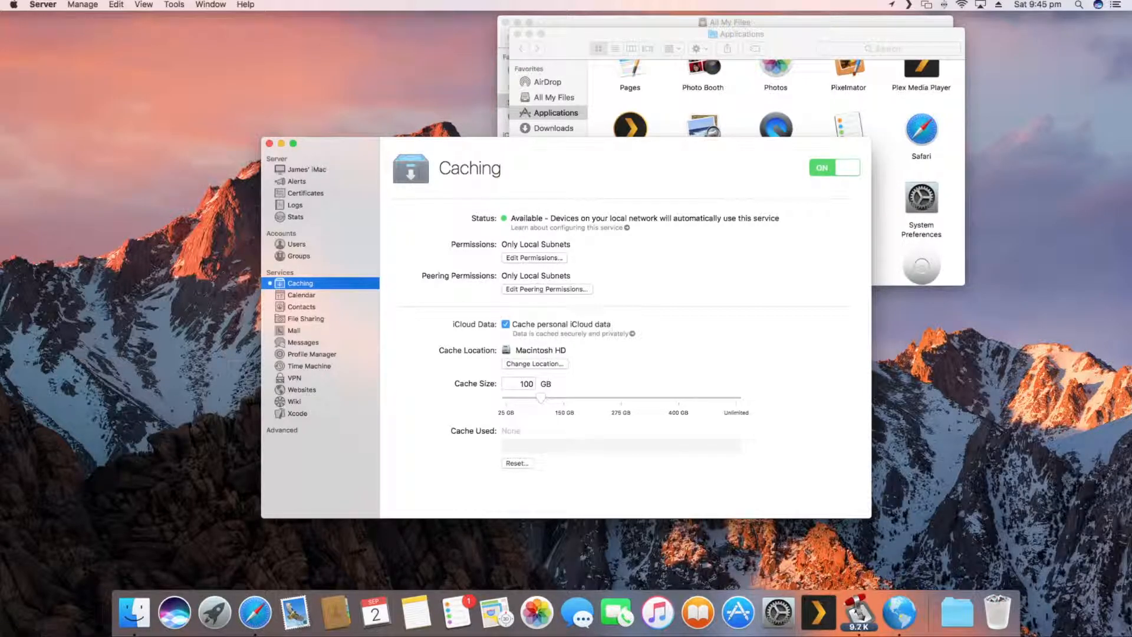
{"action": "mouse_move", "coordinate": [678, 68]}
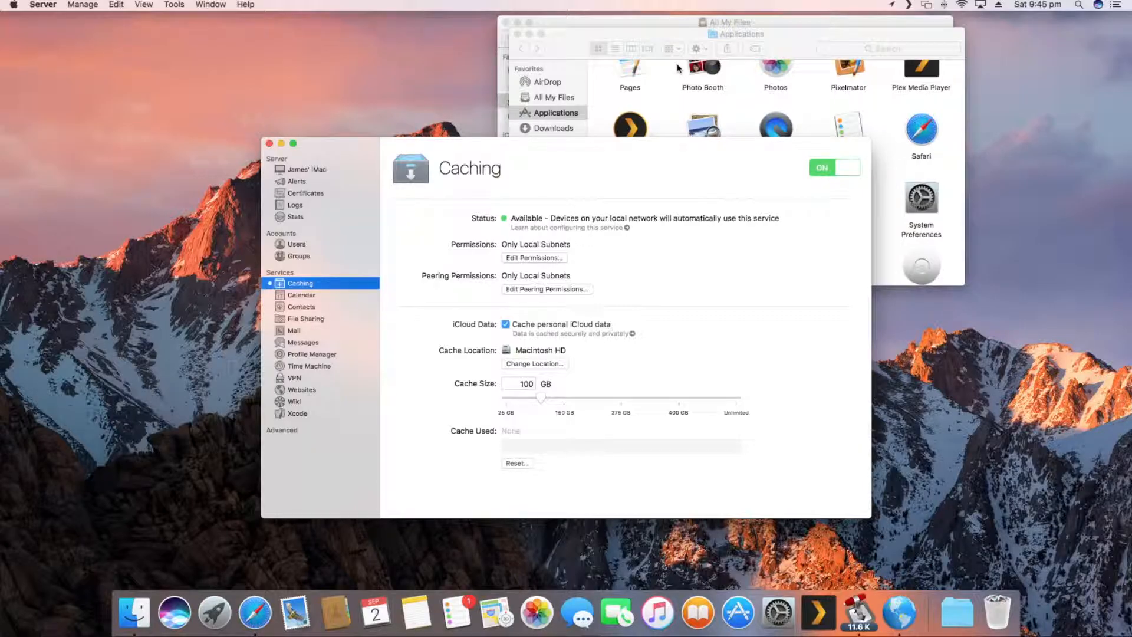